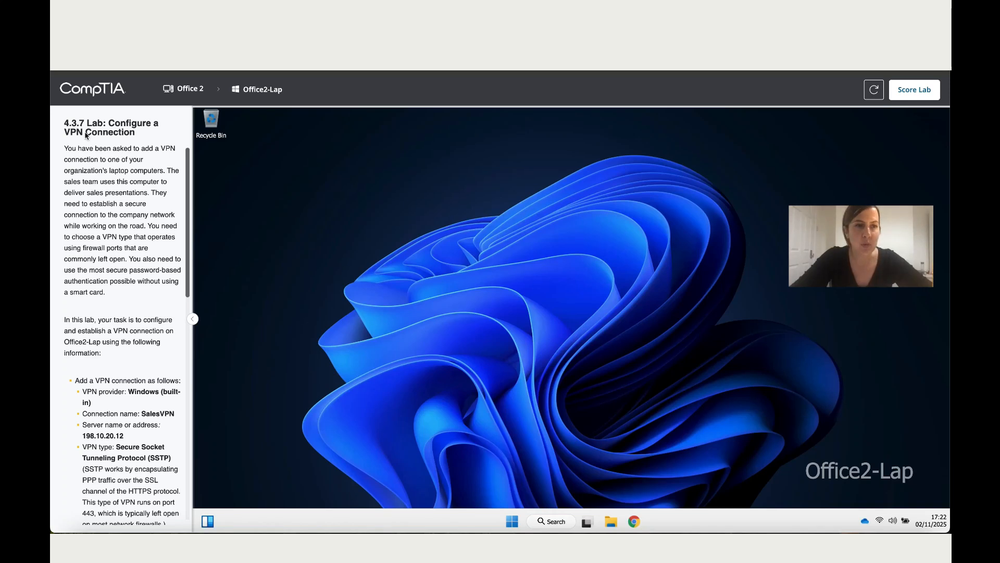
mouse_move(108, 145)
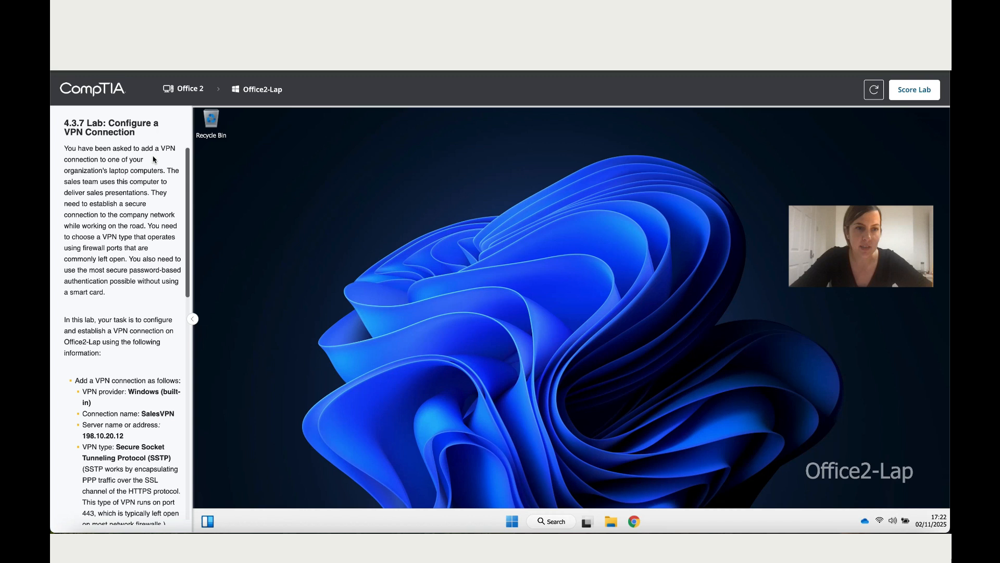
mouse_move(146, 168)
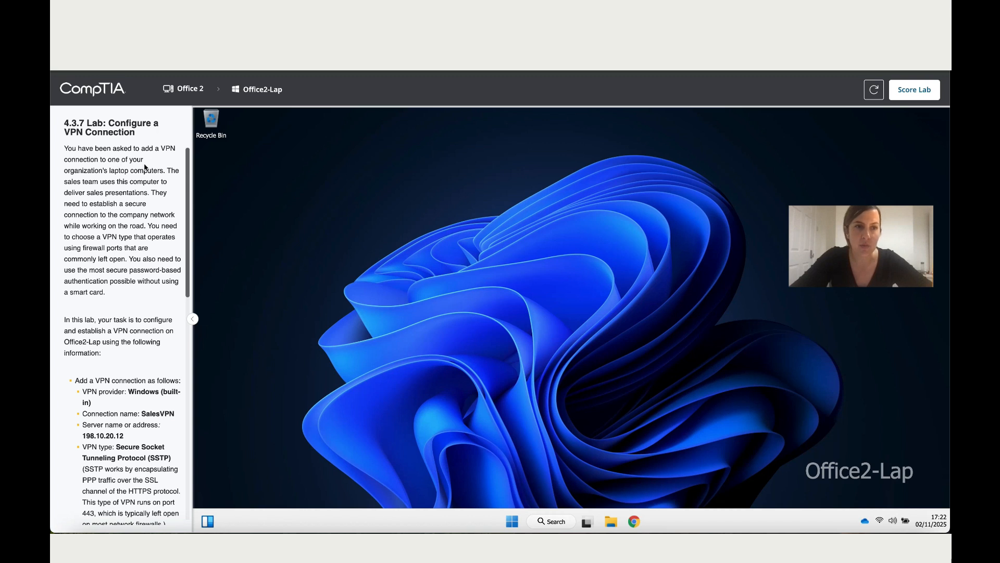
mouse_move(167, 179)
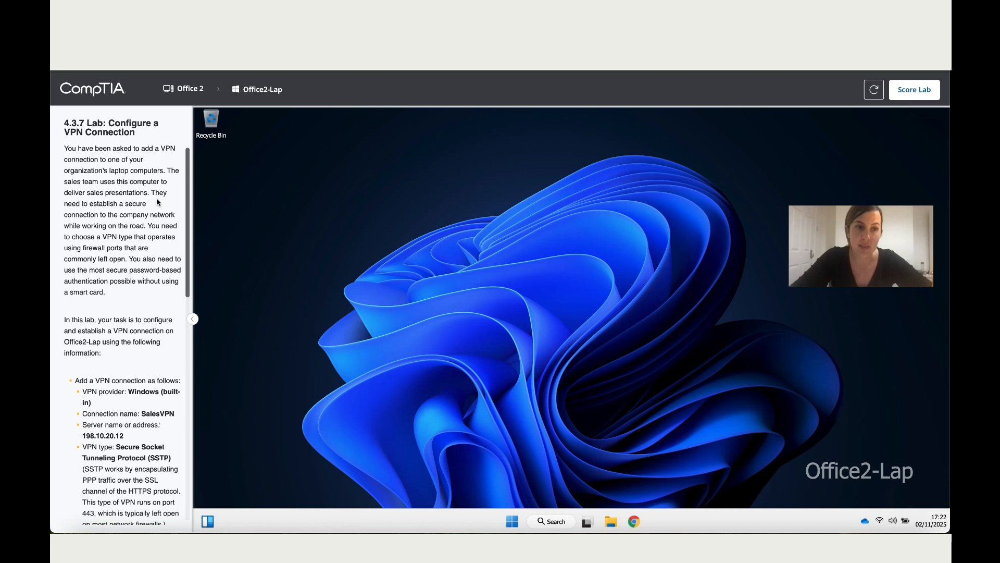
mouse_move(142, 198)
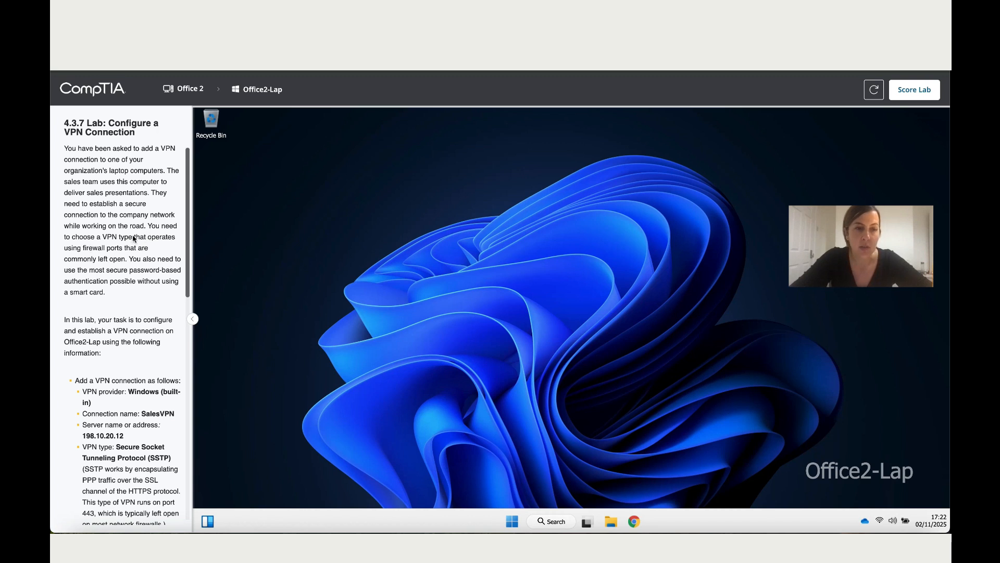
Go to Network & internet, then VPN, and start adding a new VPN connection
scroll("down", 3)
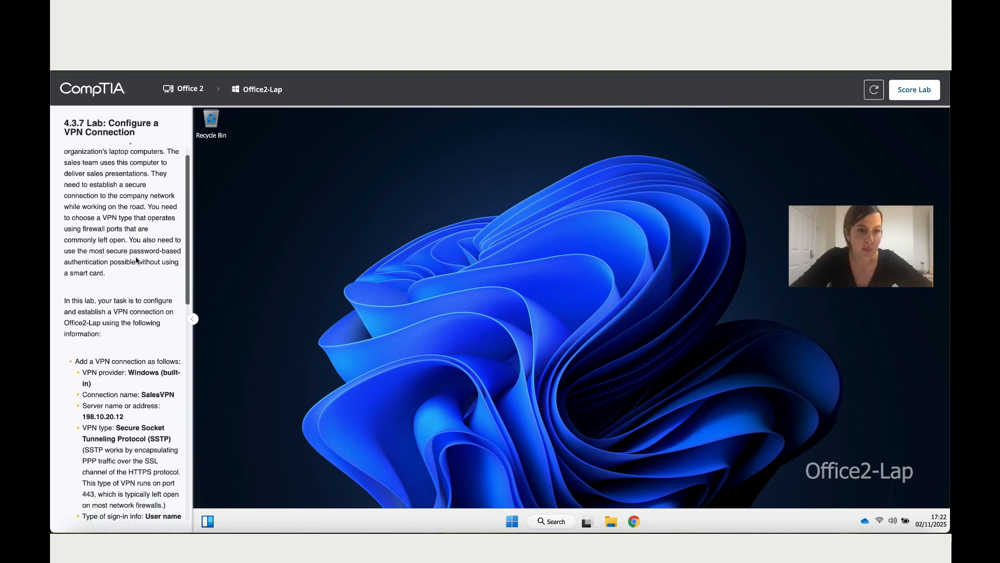
scroll("down", 3)
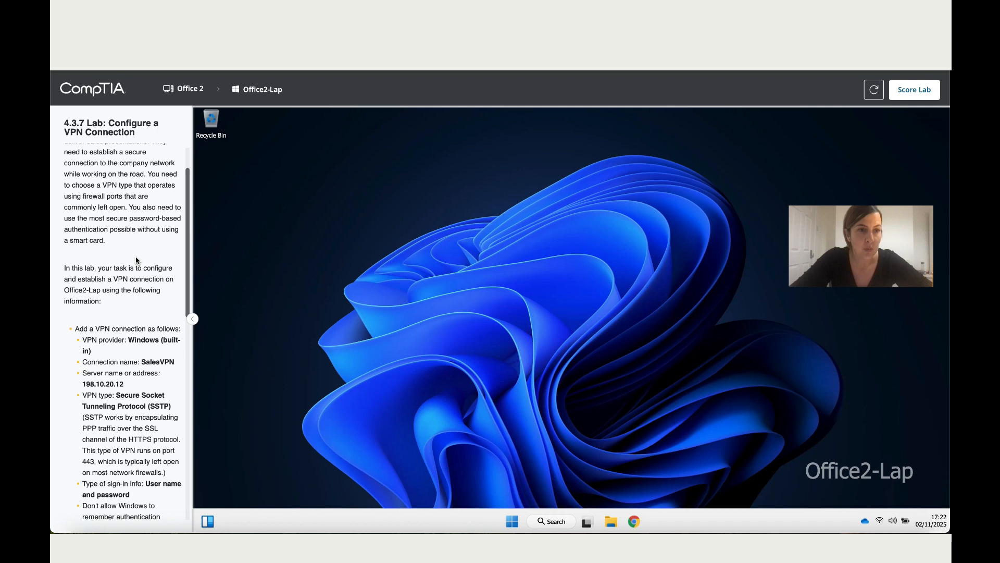
scroll("down", 3)
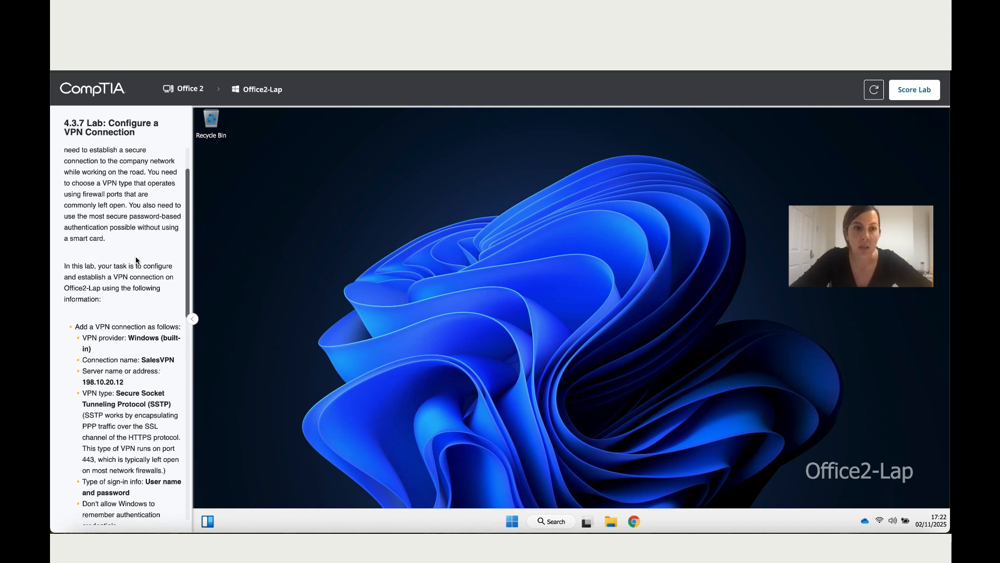
scroll("down", 3)
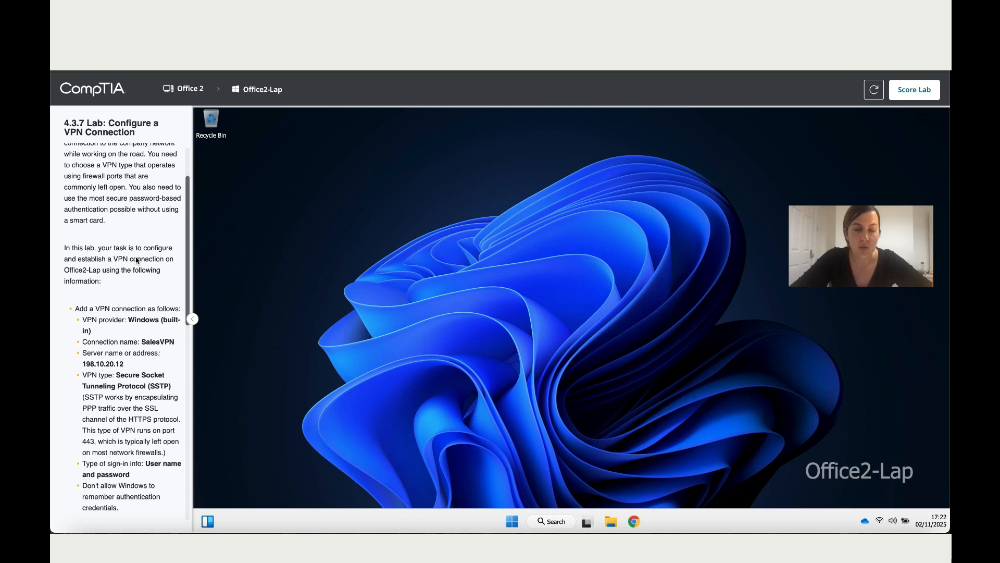
scroll("down", 3)
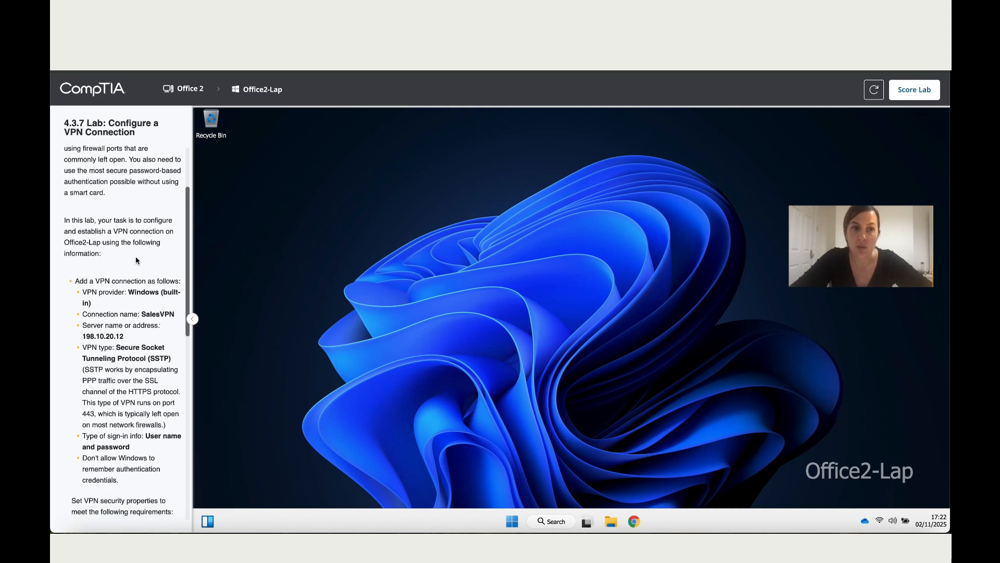
scroll("up", 3)
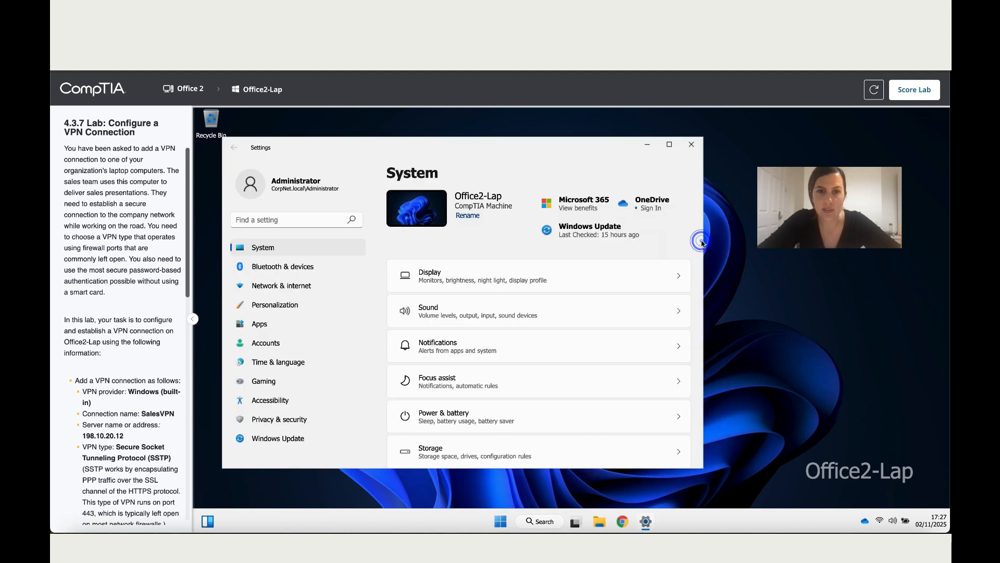
left_click(281, 285)
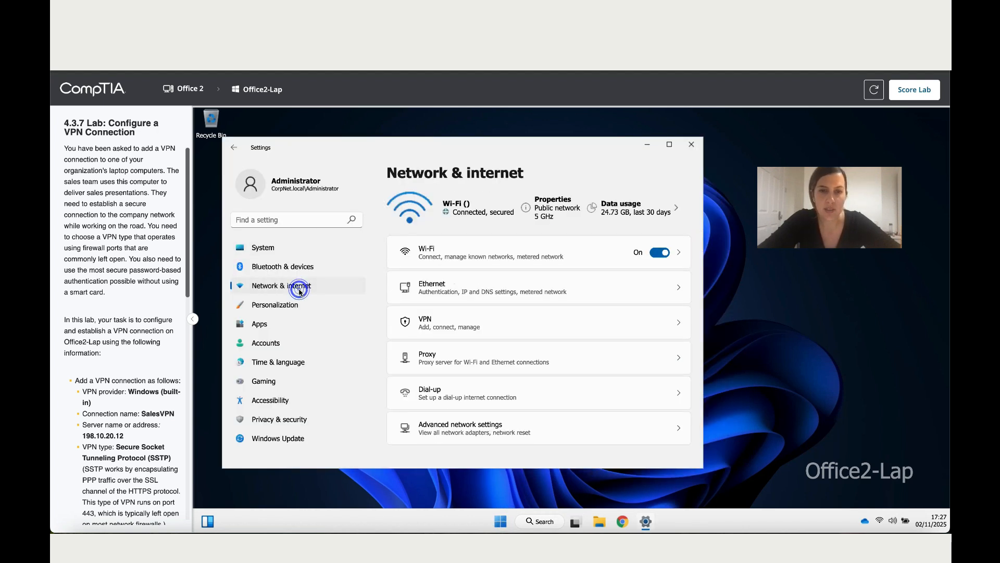
left_click(538, 322)
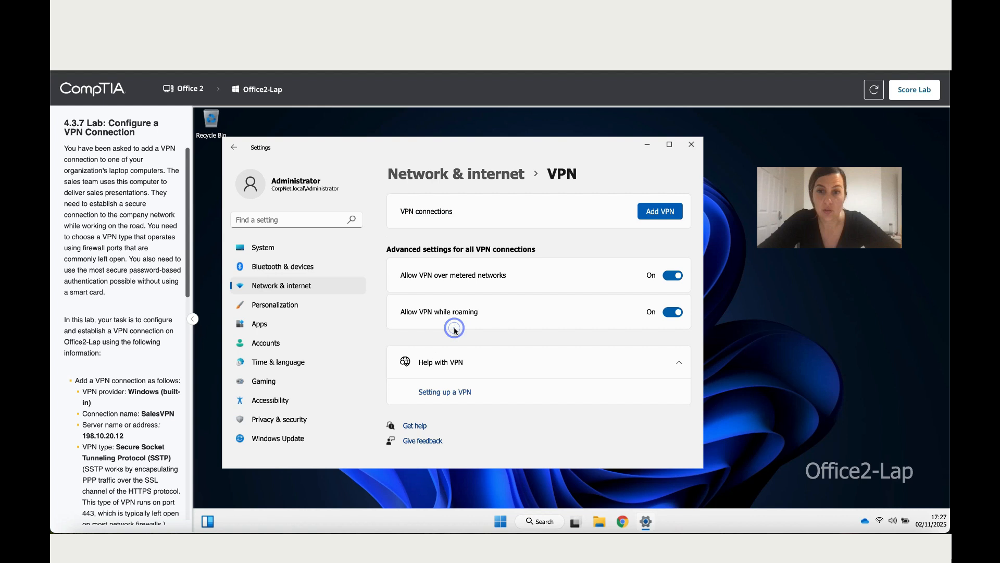
left_click(659, 211)
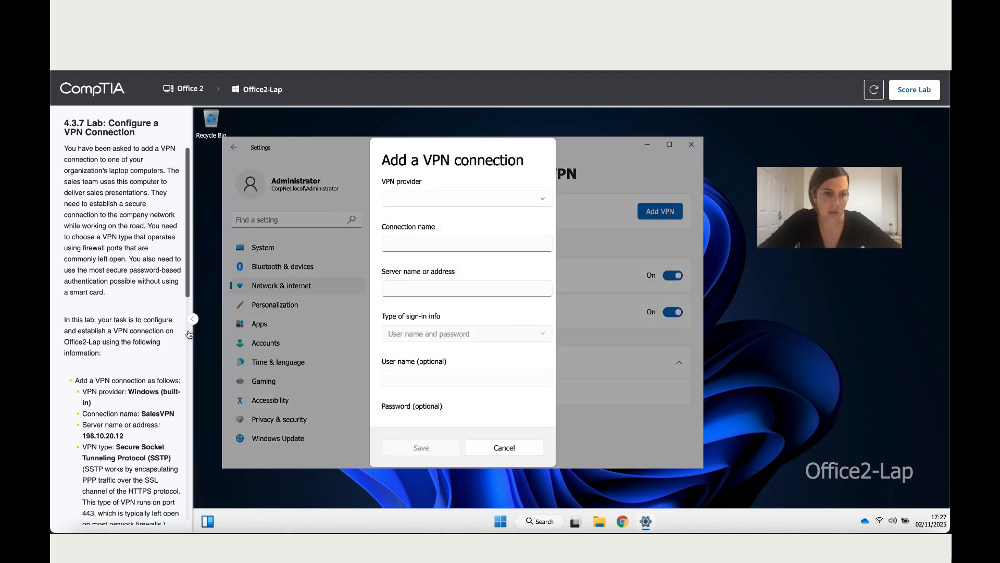
Name the connection SalesVPN with server address 198.10.20.12, pasted from the lab instructions
scroll("down", 3)
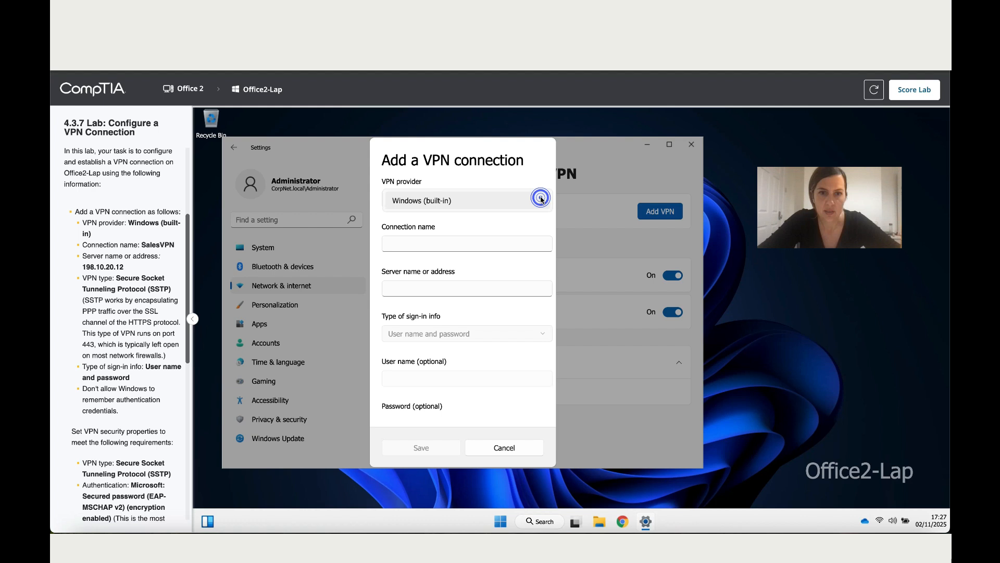
left_click(465, 243)
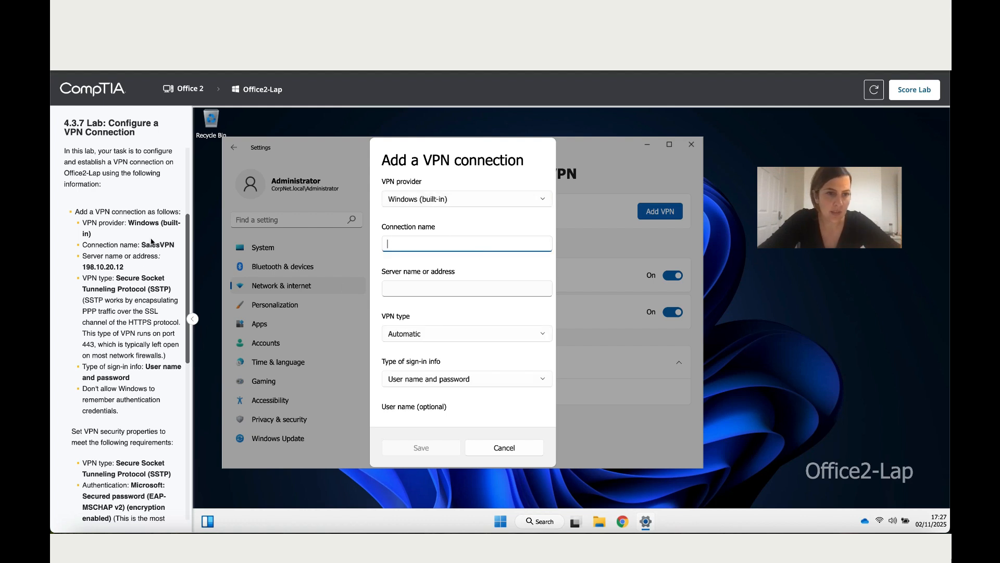
double_click(158, 245)
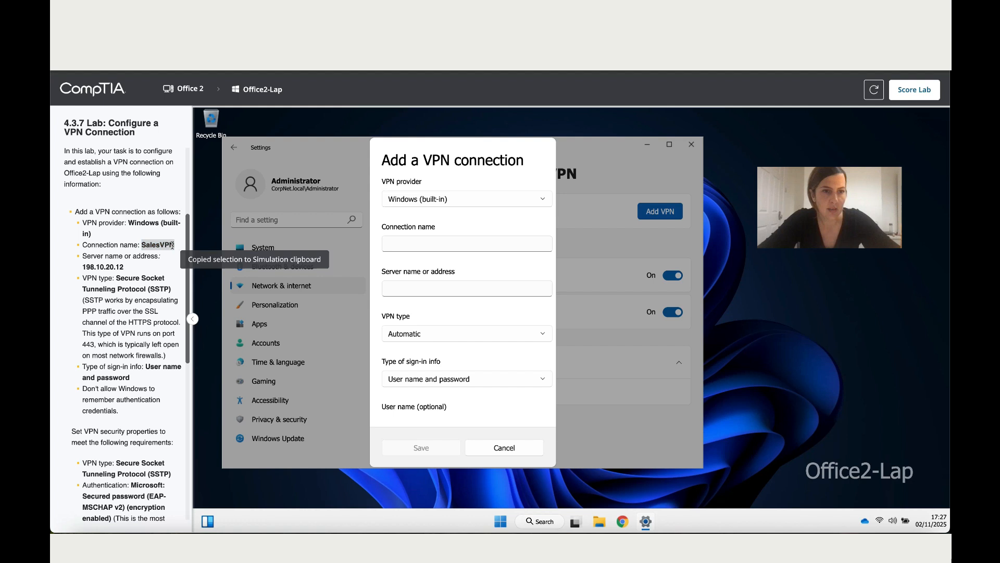
right_click(157, 244)
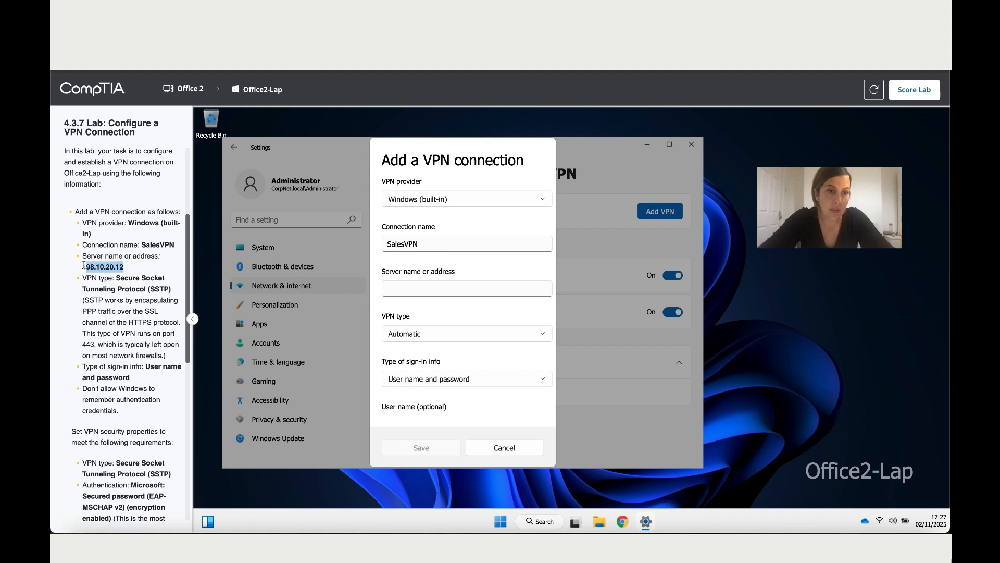
right_click(102, 267)
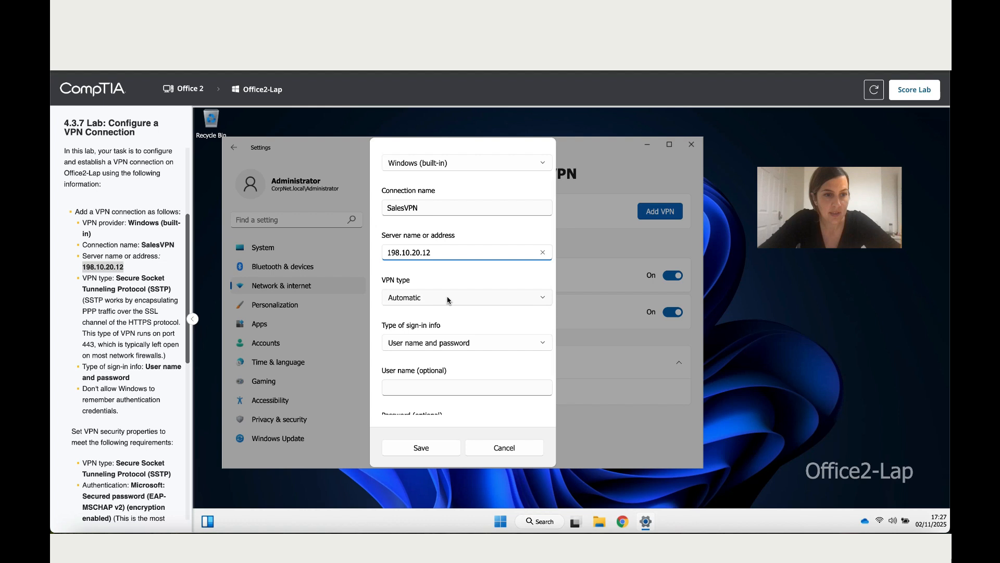
Set the VPN type to Secure Socket Tunneling Protocol (SSTP)
left_click(466, 297)
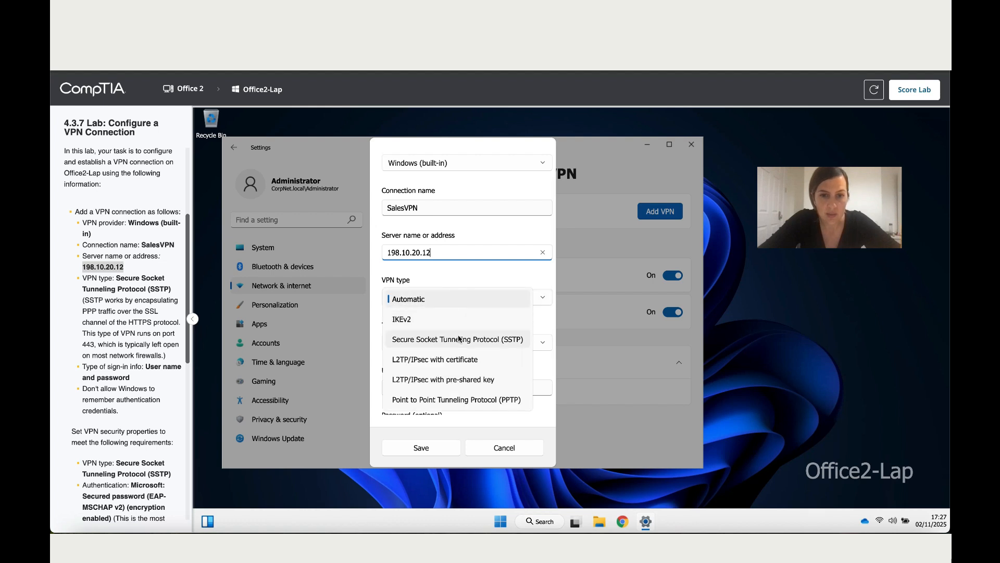
left_click(457, 339)
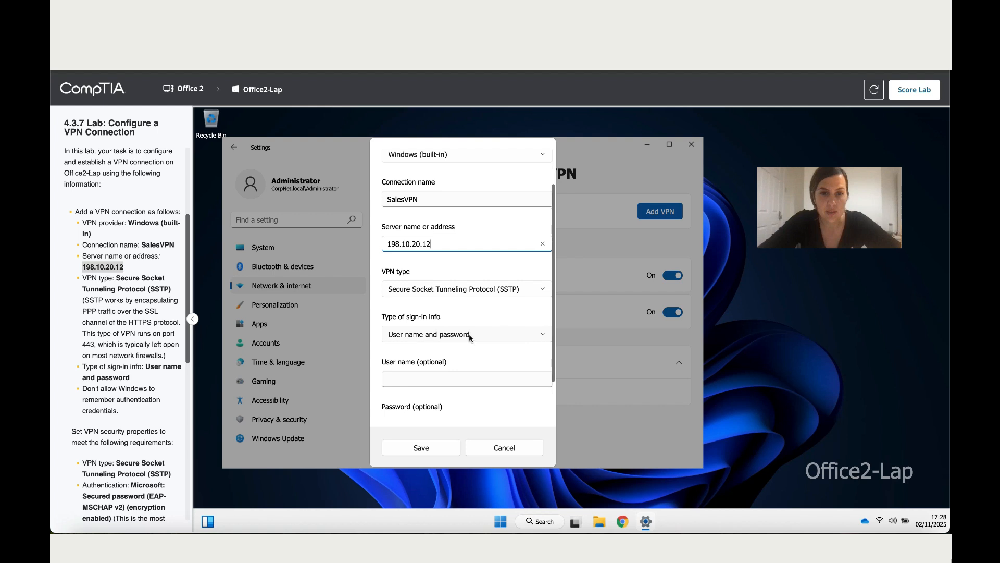
scroll("down", 3)
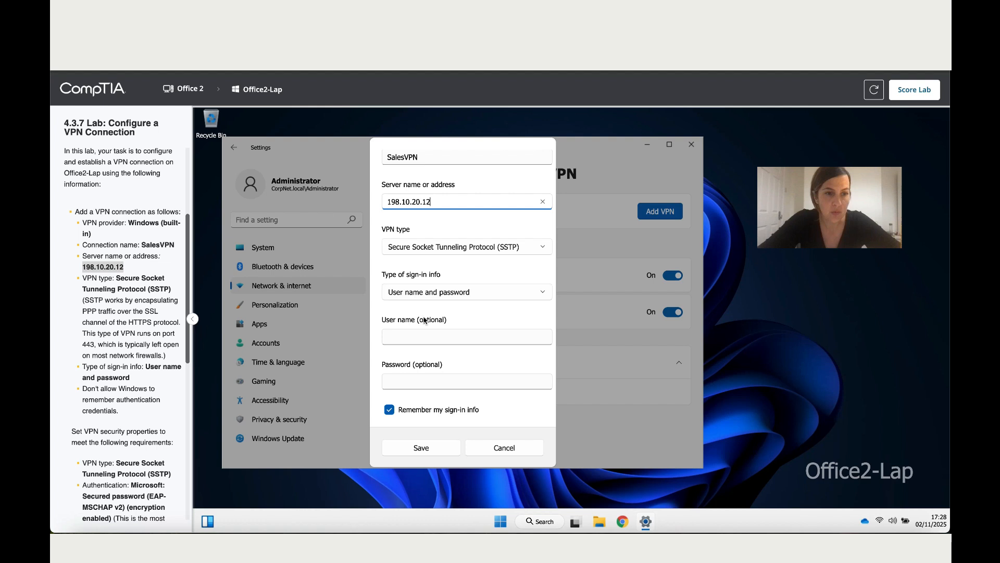
scroll("down", 3)
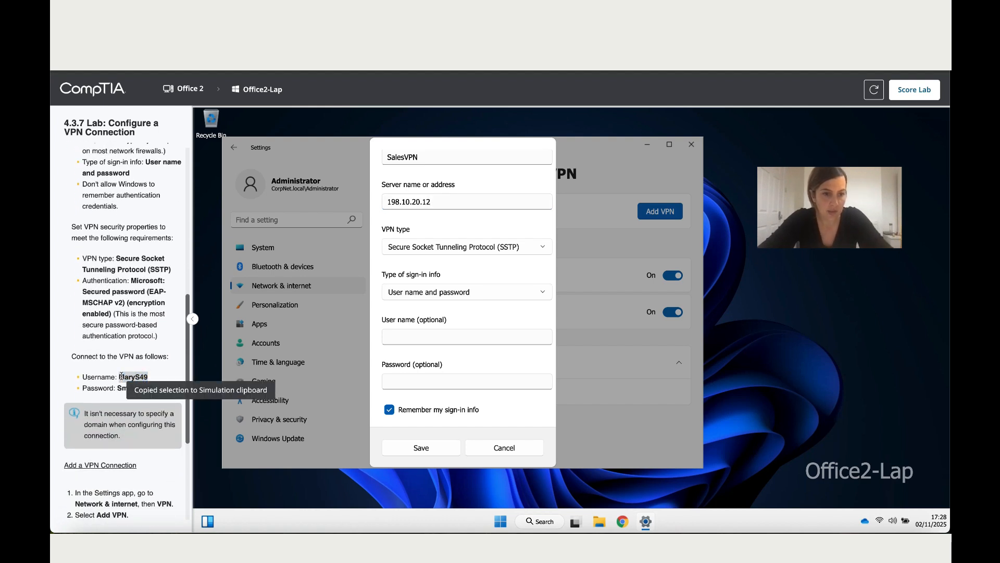
left_click(467, 336)
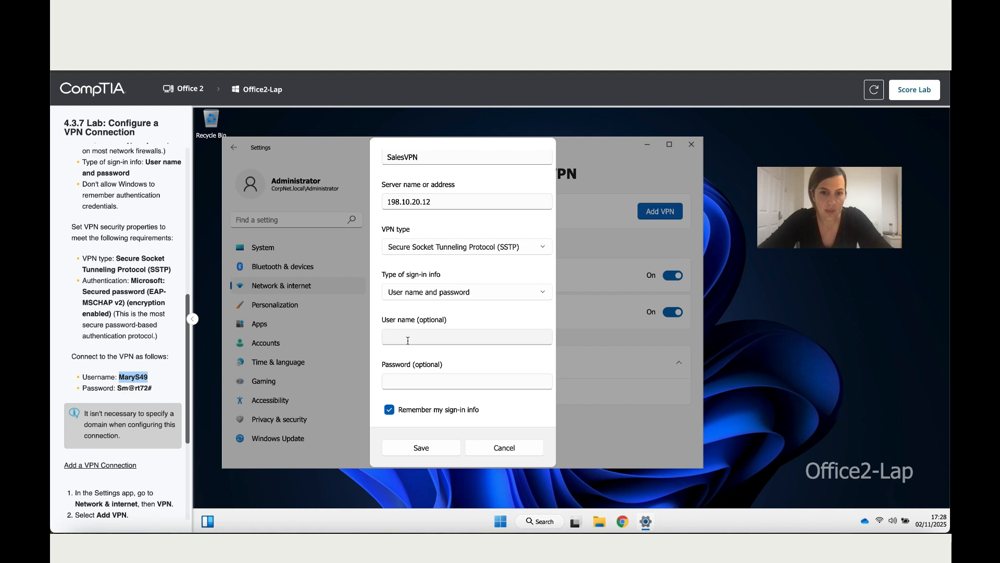
type("MaryS49")
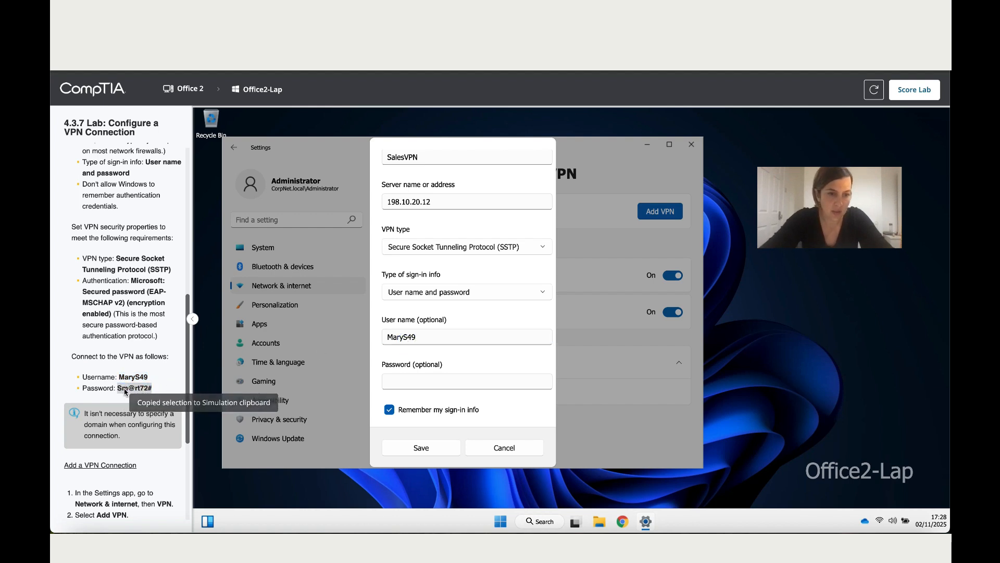
left_click(466, 380)
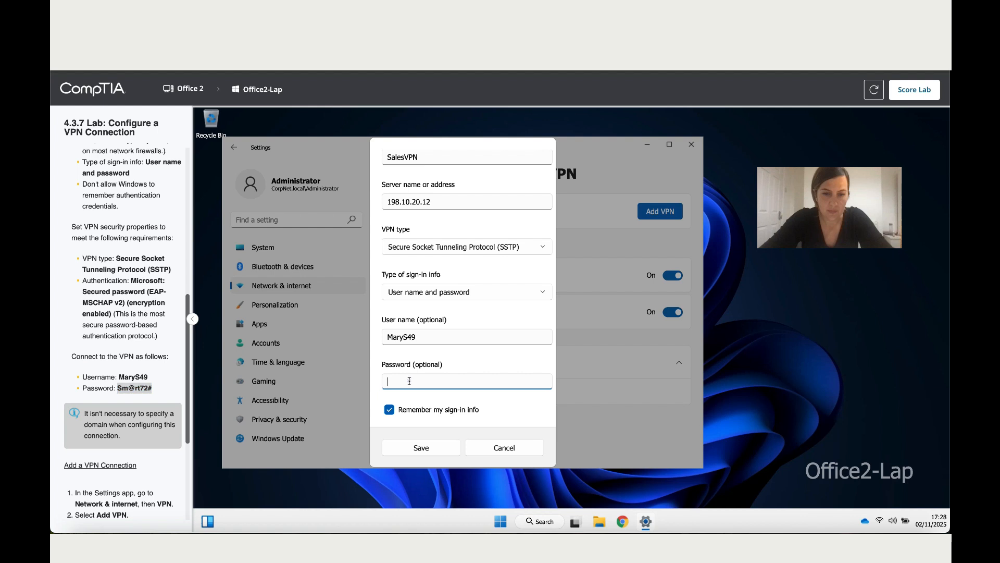
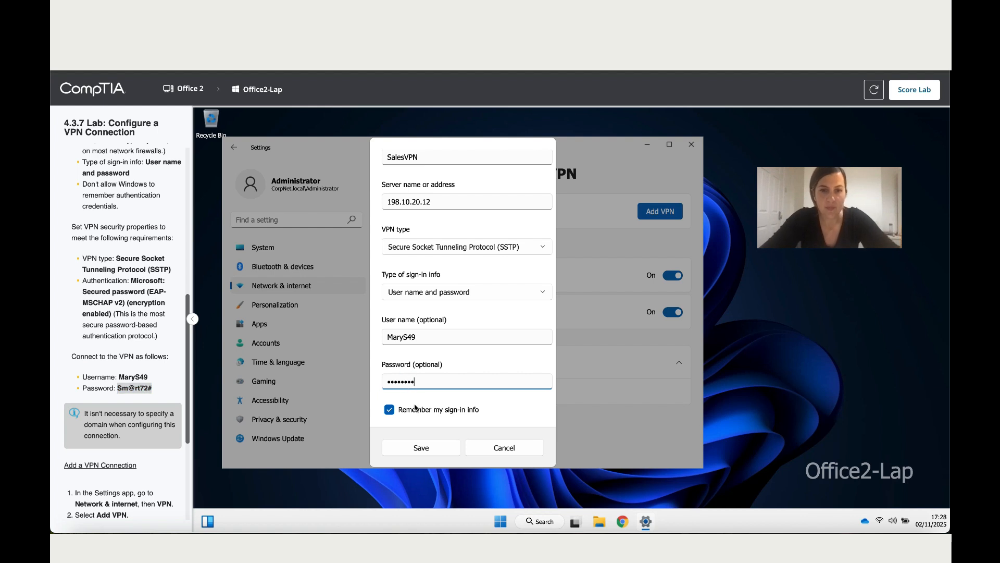
left_click(389, 409)
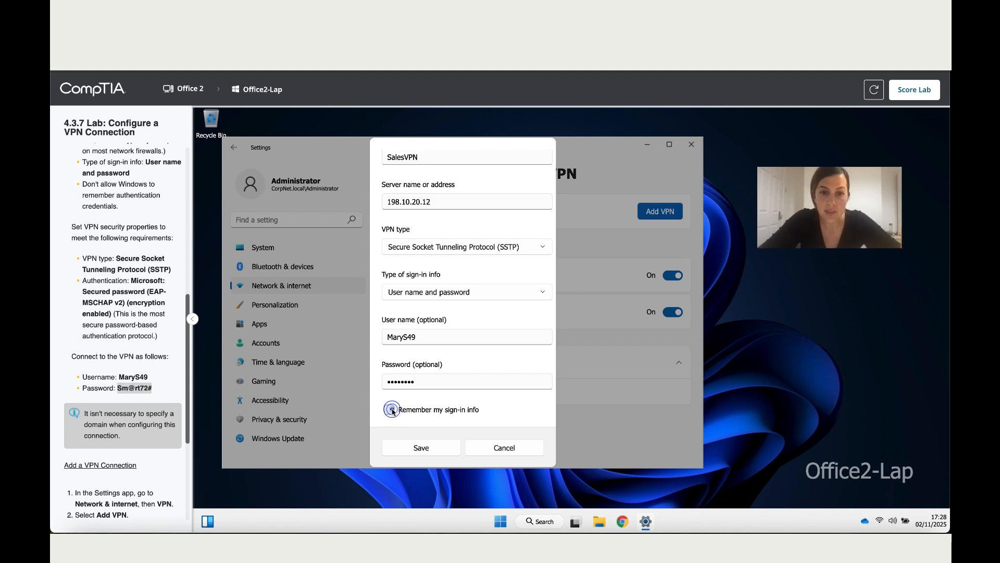
left_click(389, 409)
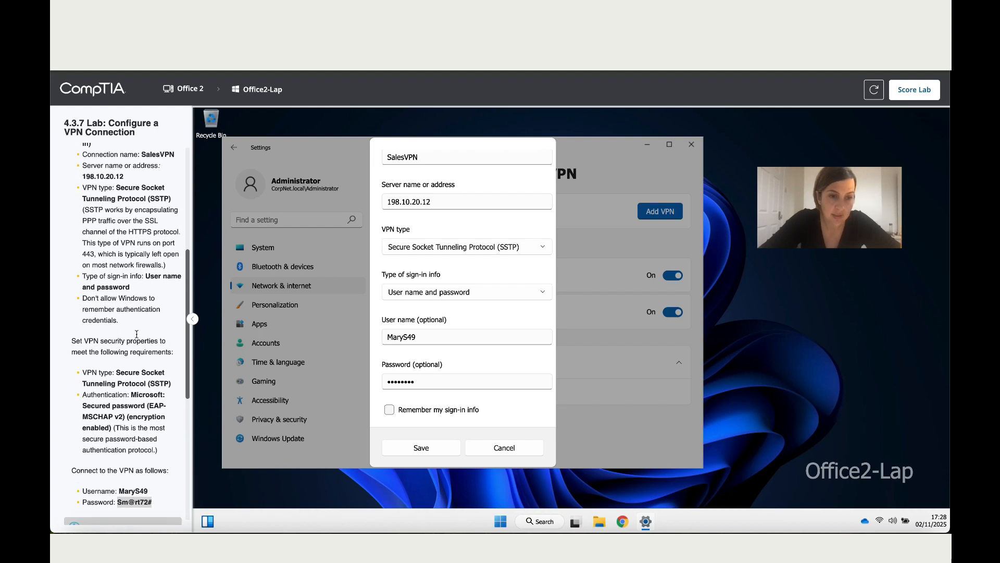
scroll("up", 3)
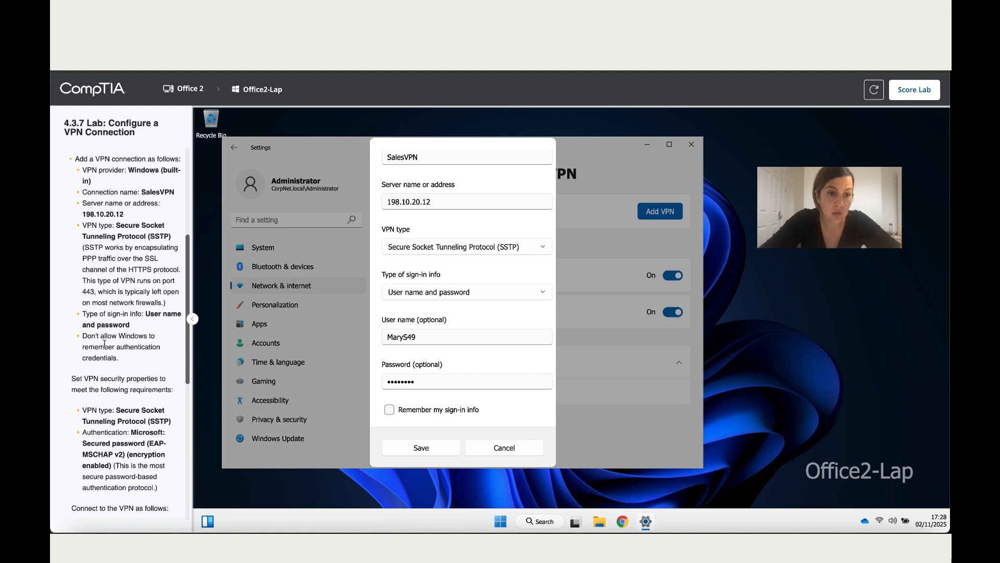
mouse_move(147, 363)
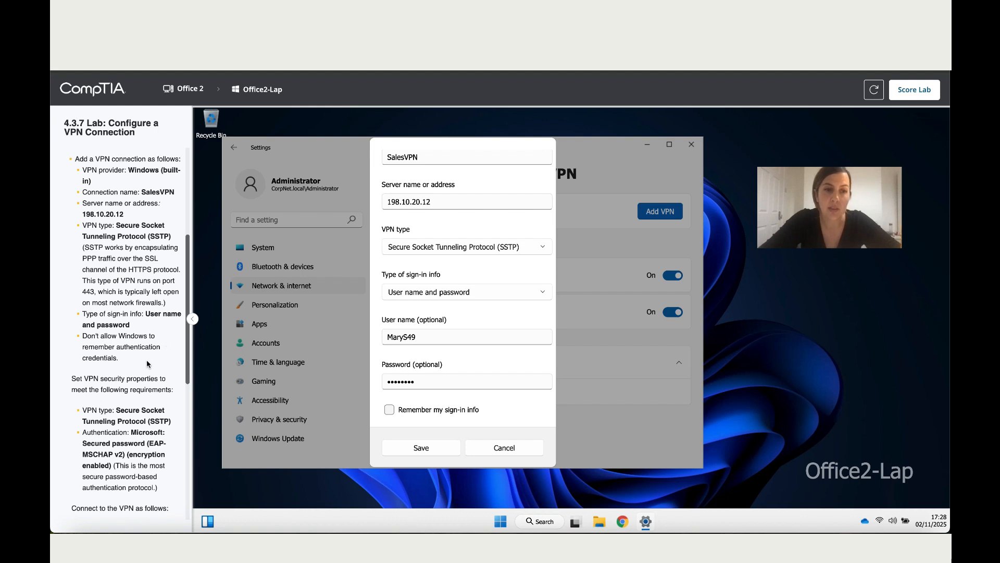
mouse_move(444, 375)
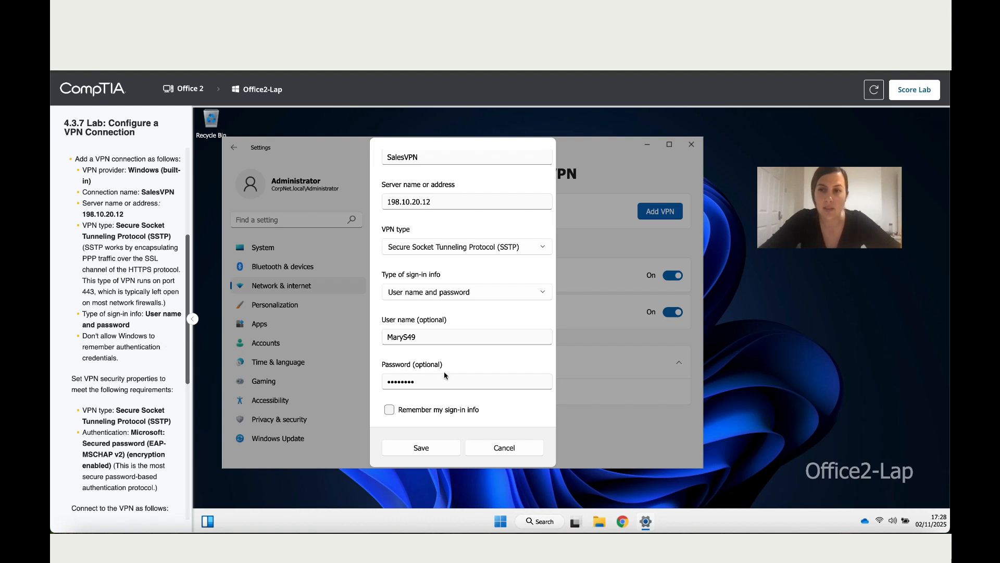
mouse_move(479, 421)
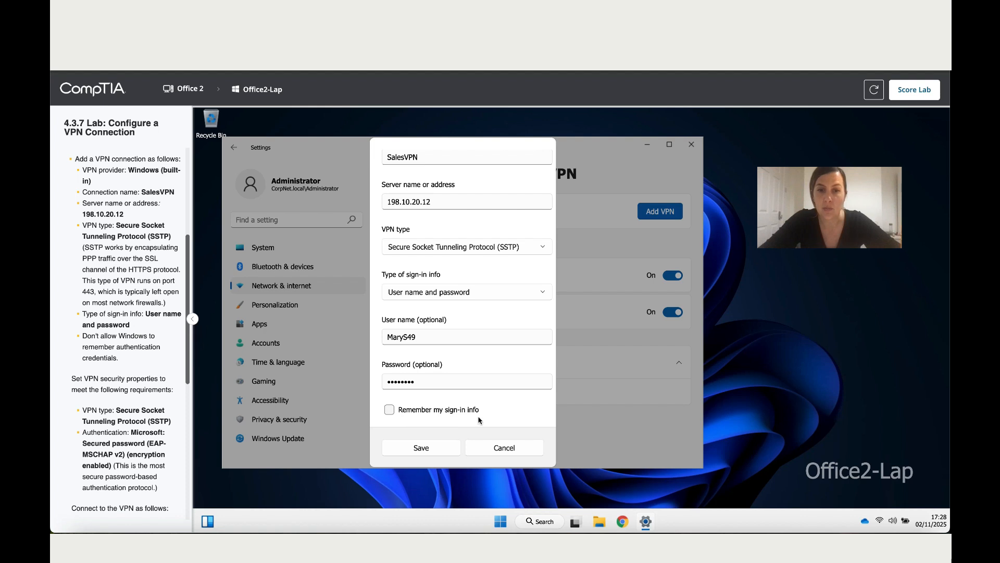
Save SalesVPN and confirm it is listed as not connected
left_click(420, 447)
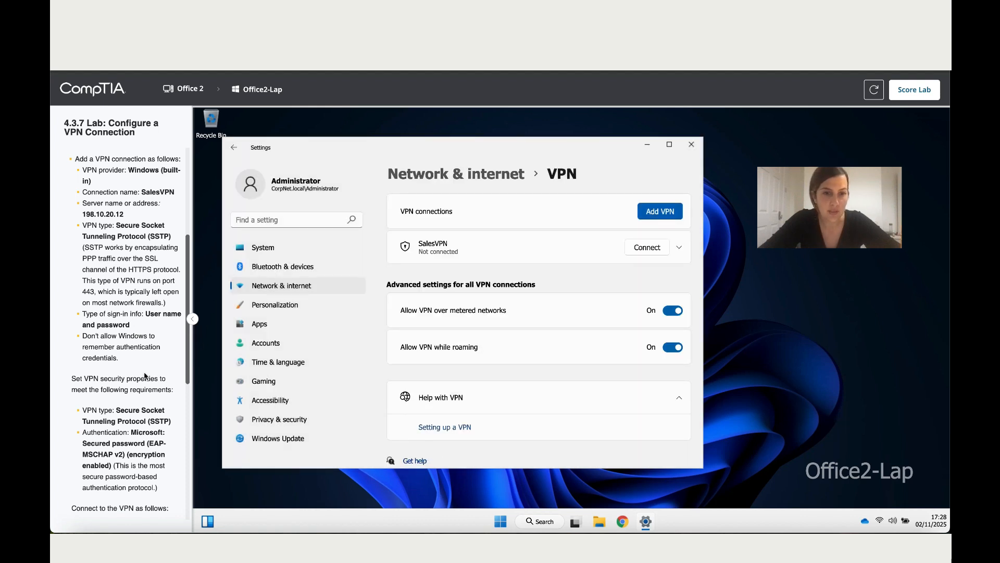
scroll("up", 3)
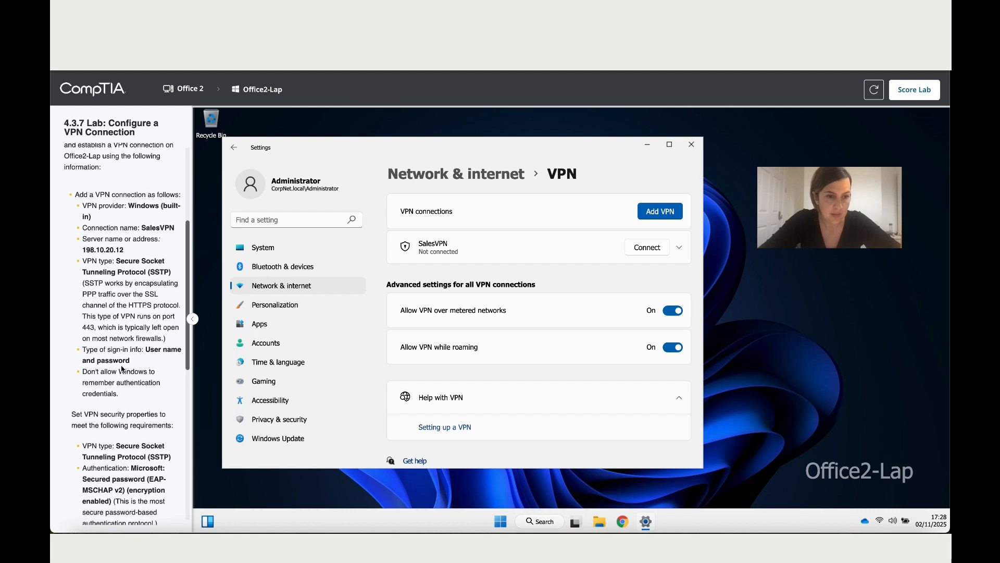
scroll("down", 3)
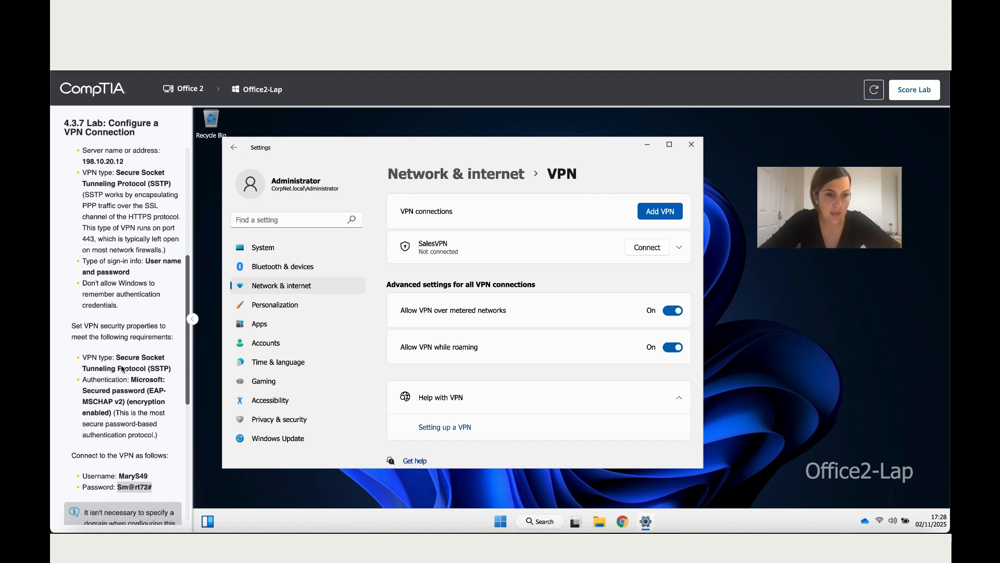
scroll("down", 3)
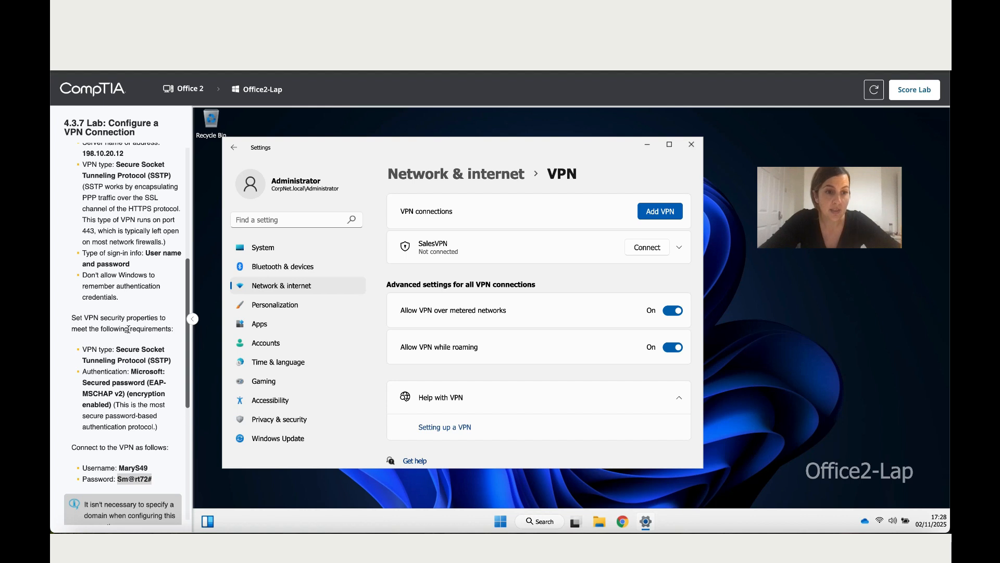
mouse_move(129, 339)
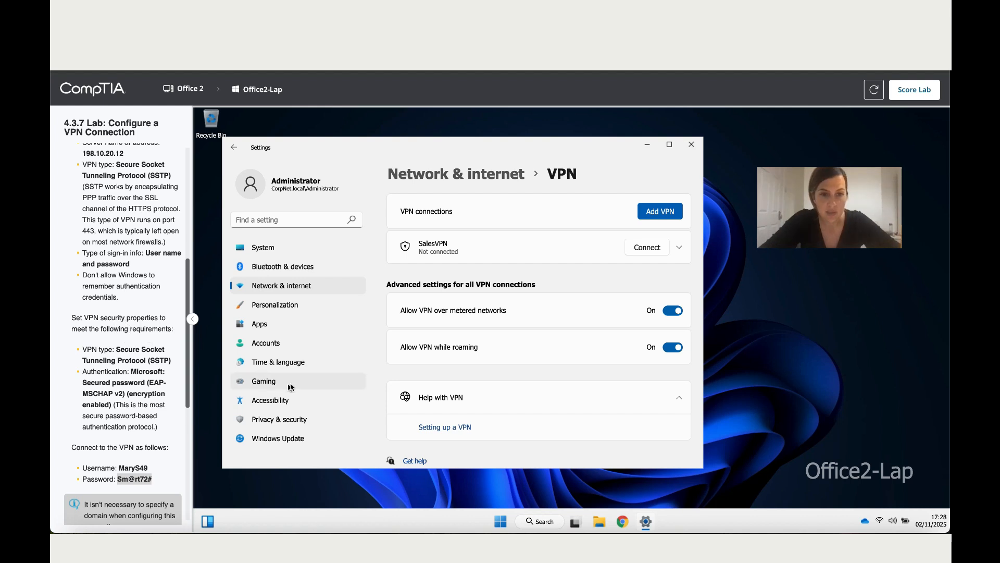
From Network & internet's advanced settings, open the full network connections list
left_click(281, 285)
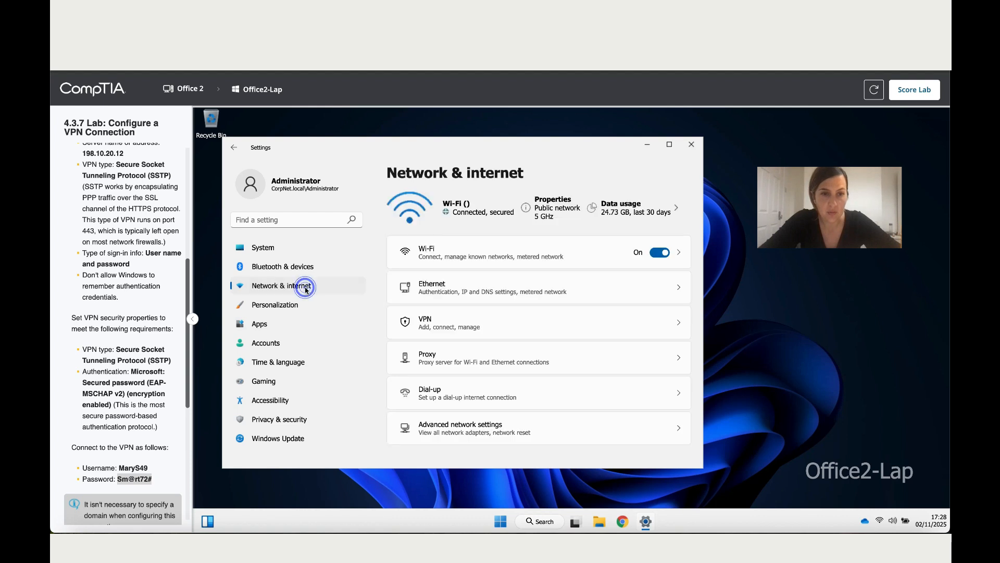
mouse_move(494, 324)
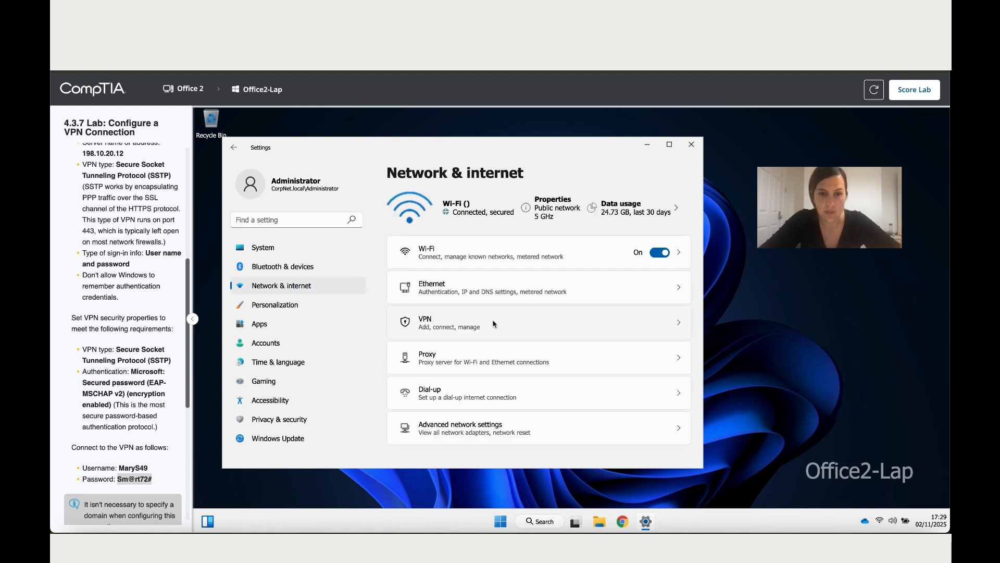
mouse_move(514, 427)
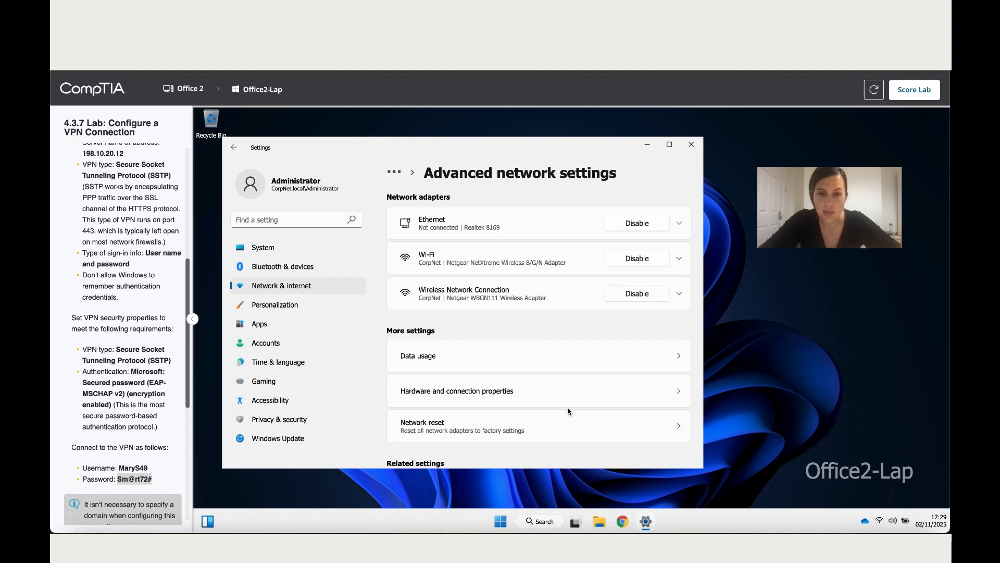
scroll("down", 3)
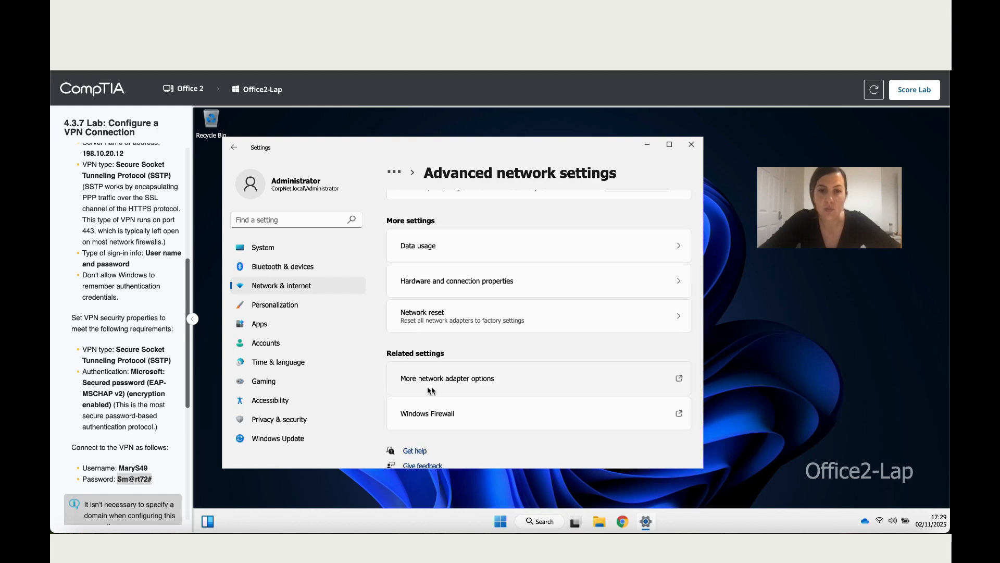
left_click(488, 378)
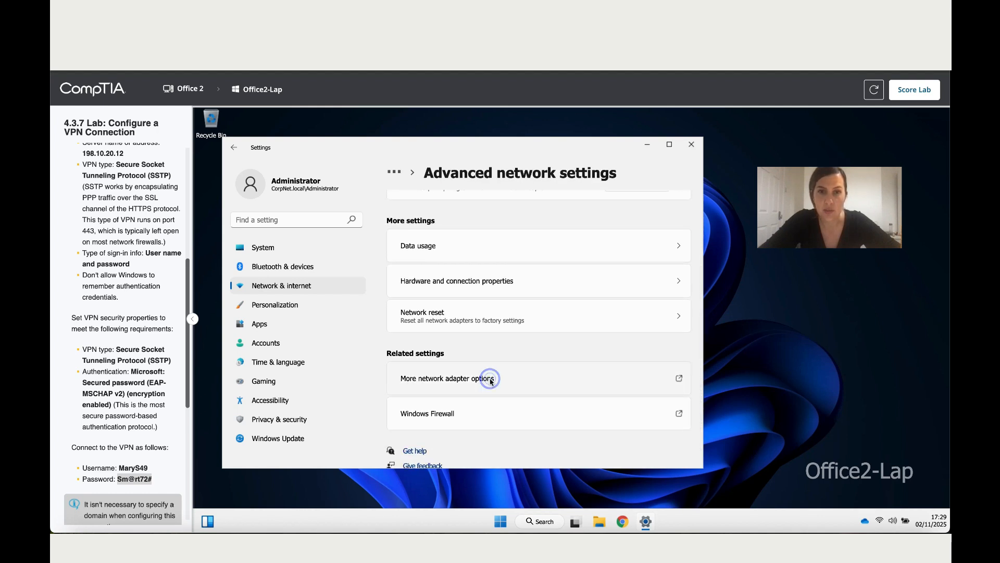
Open the SalesVPN connection's Properties from Network Connections
left_click(447, 377)
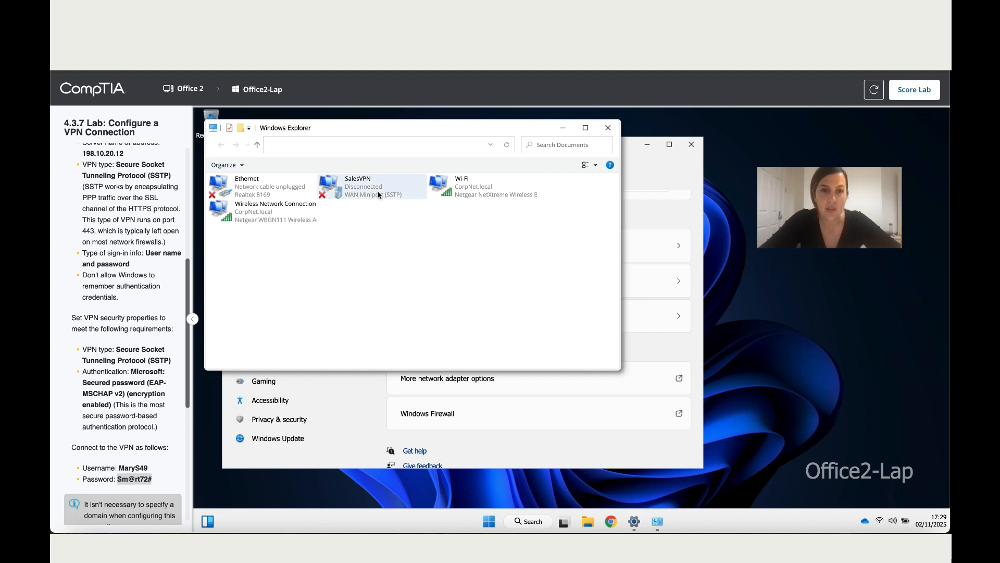
right_click(372, 186)
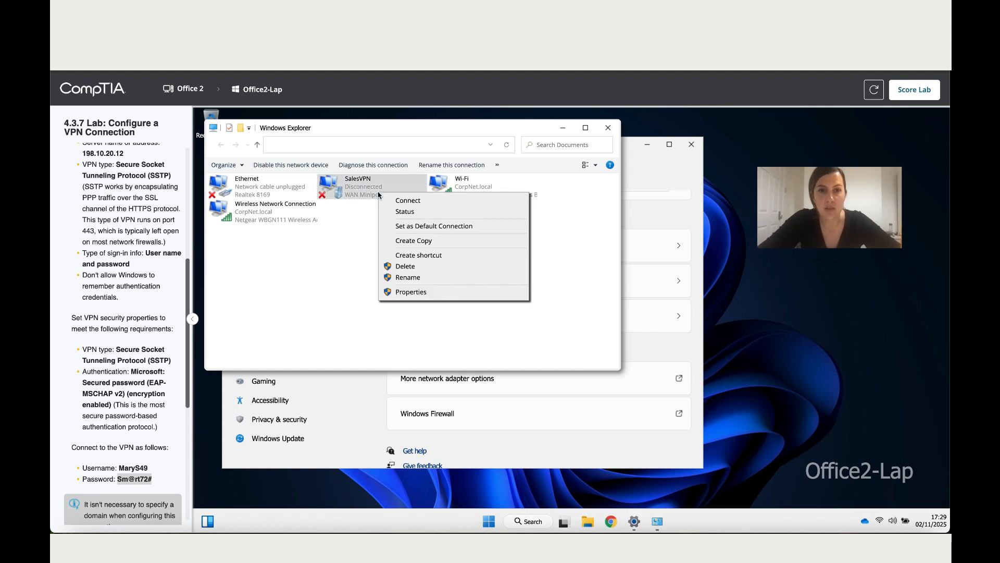
mouse_move(411, 292)
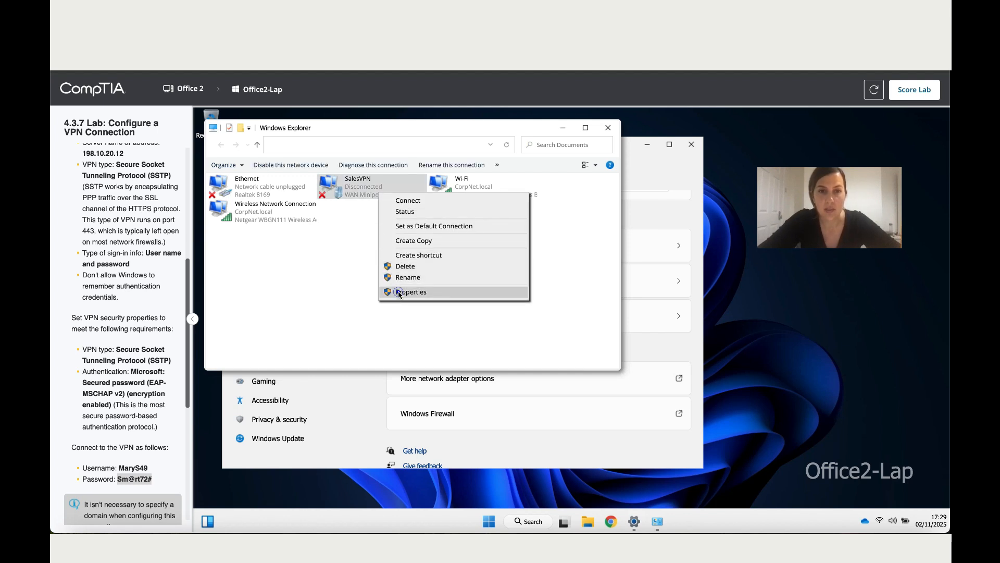
left_click(411, 292)
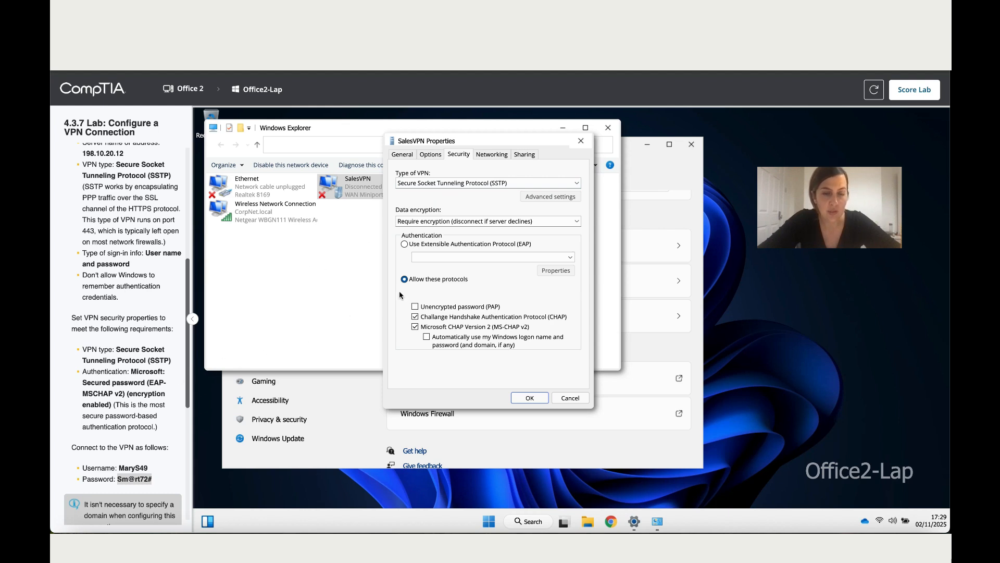
Set SalesVPN to use EAP with Microsoft Secured password (EAP-MSCHAP v2), then apply
left_click(405, 244)
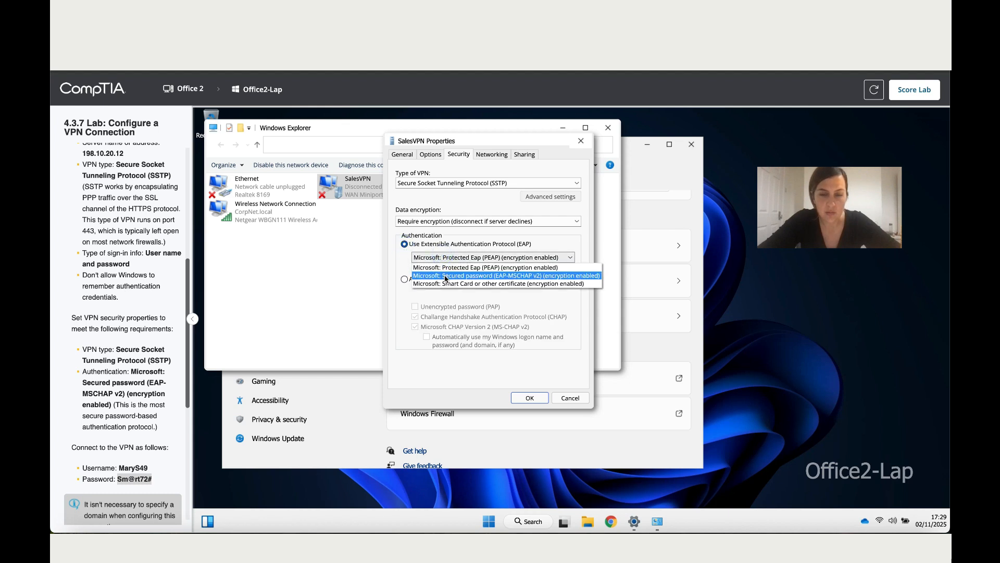
left_click(503, 275)
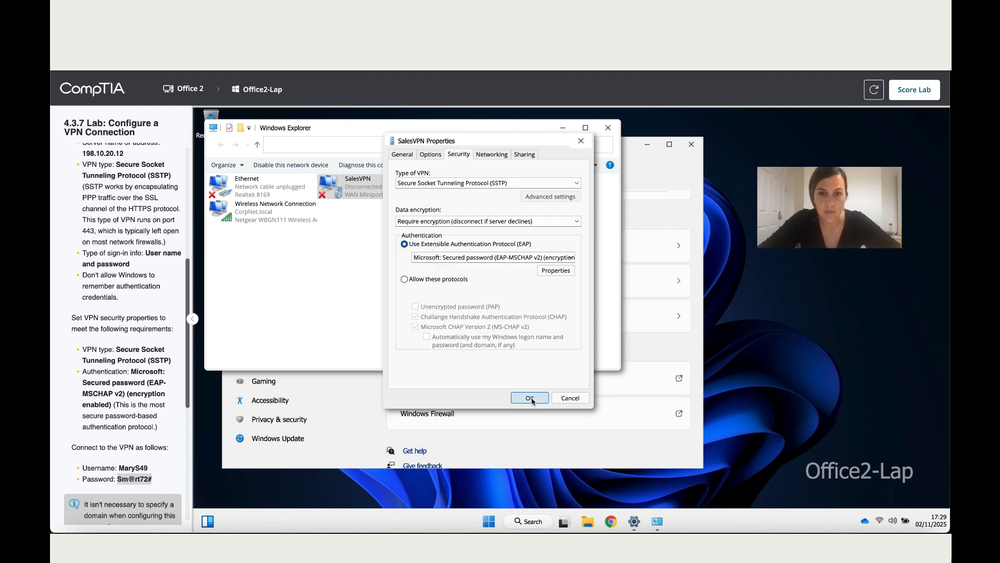
left_click(530, 397)
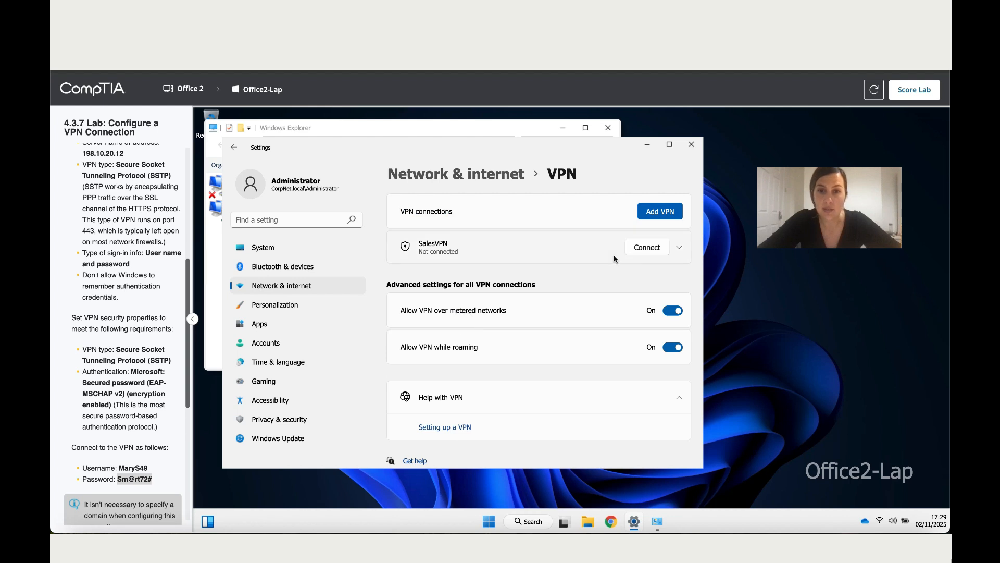
Connect SalesVPN as MaryS49 with the lab password, then submit and confirm lab scoring
left_click(646, 247)
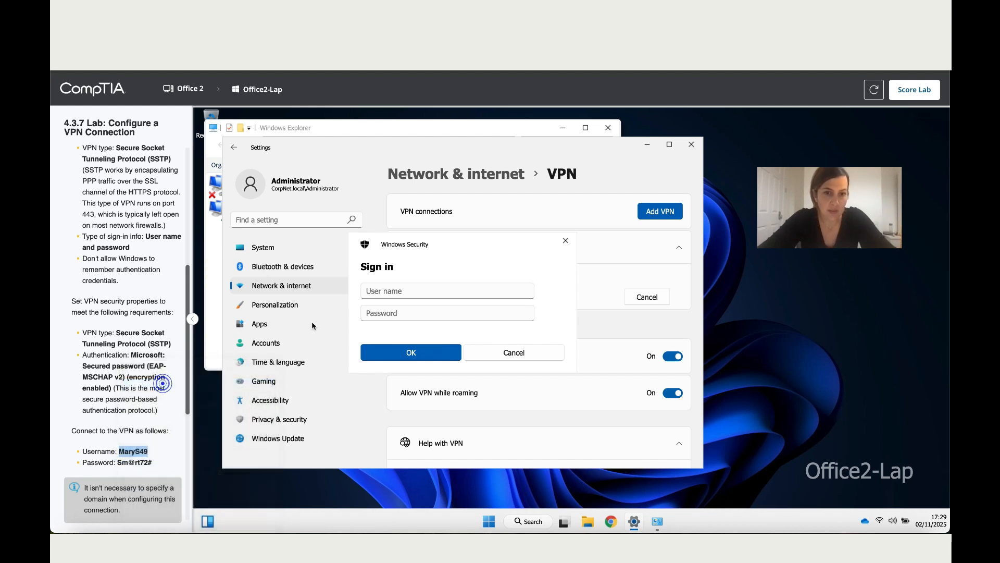
type("MaryS49")
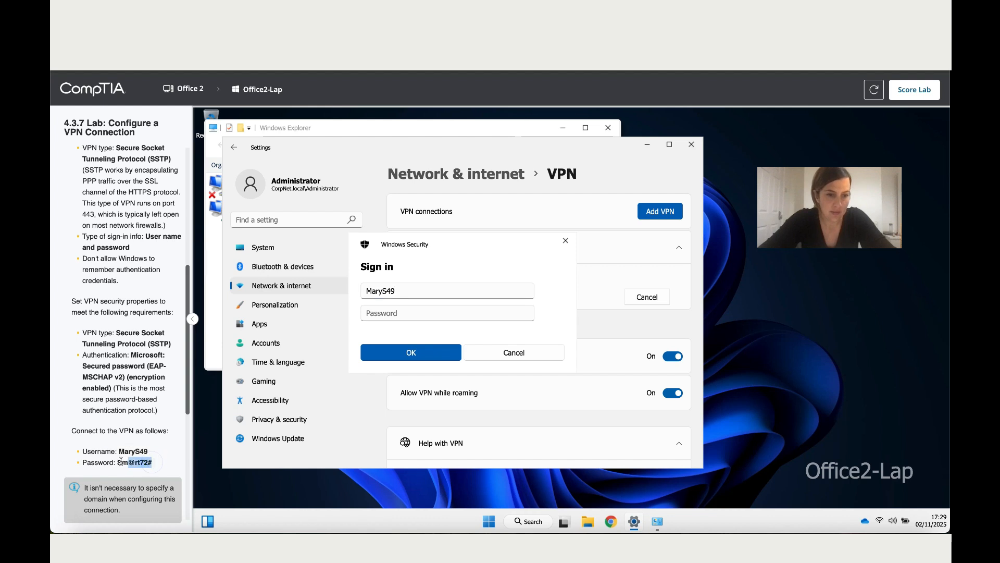
right_click(118, 462)
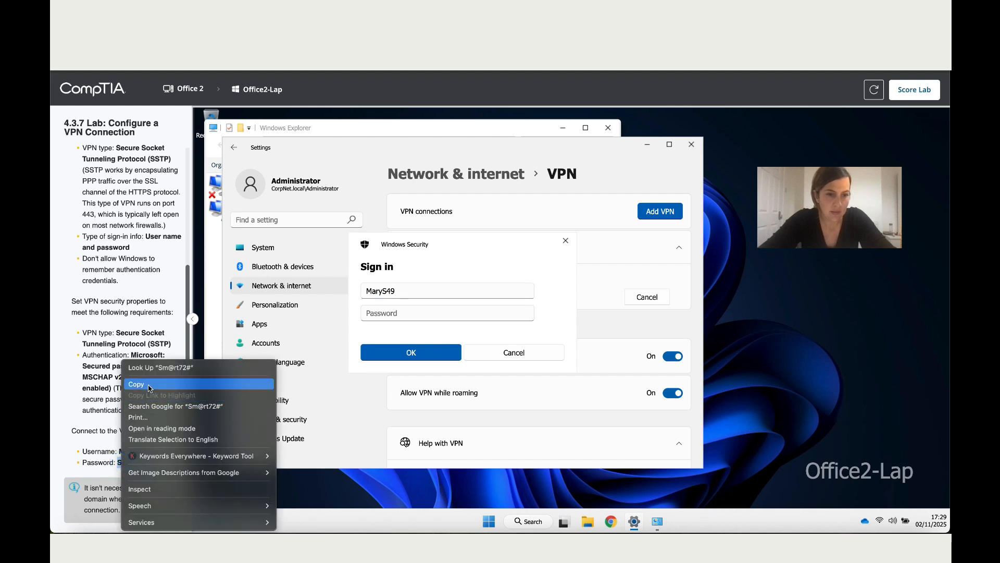
left_click(136, 384)
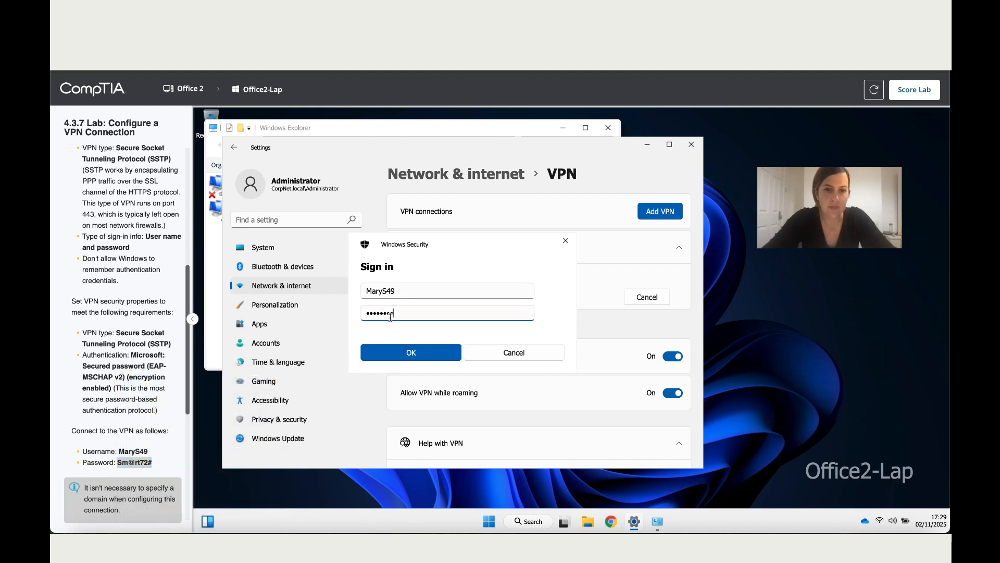
left_click(411, 352)
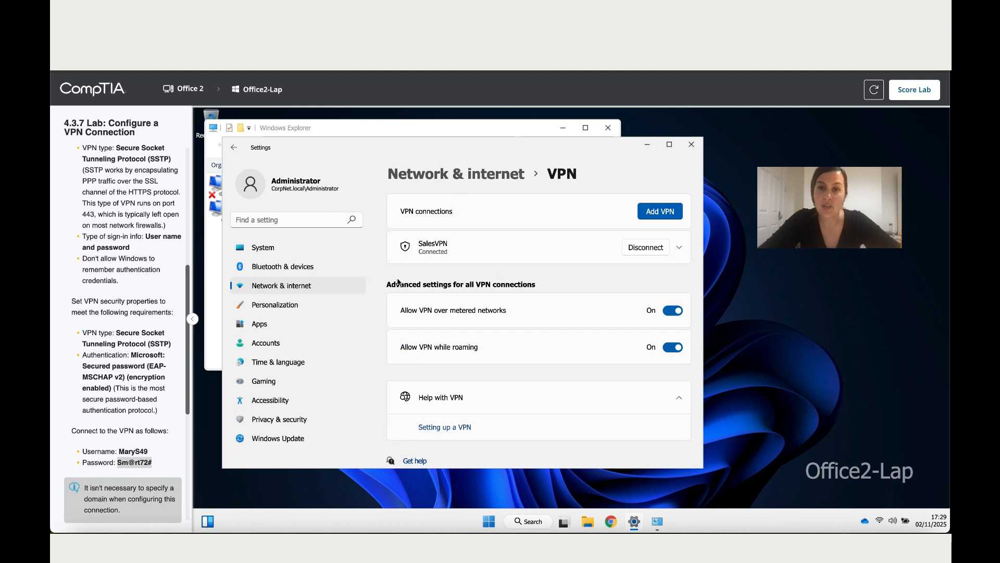
left_click(913, 89)
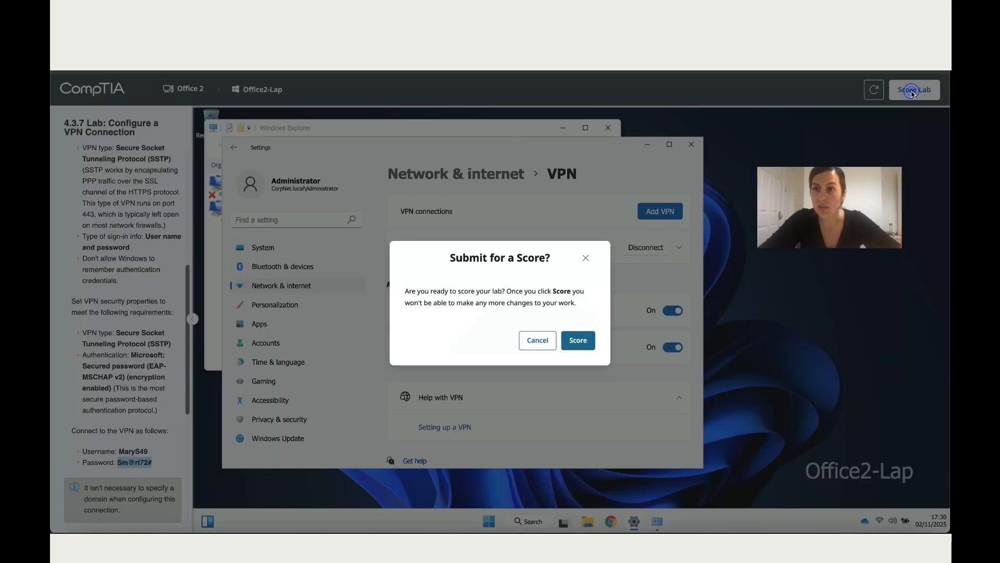
left_click(576, 341)
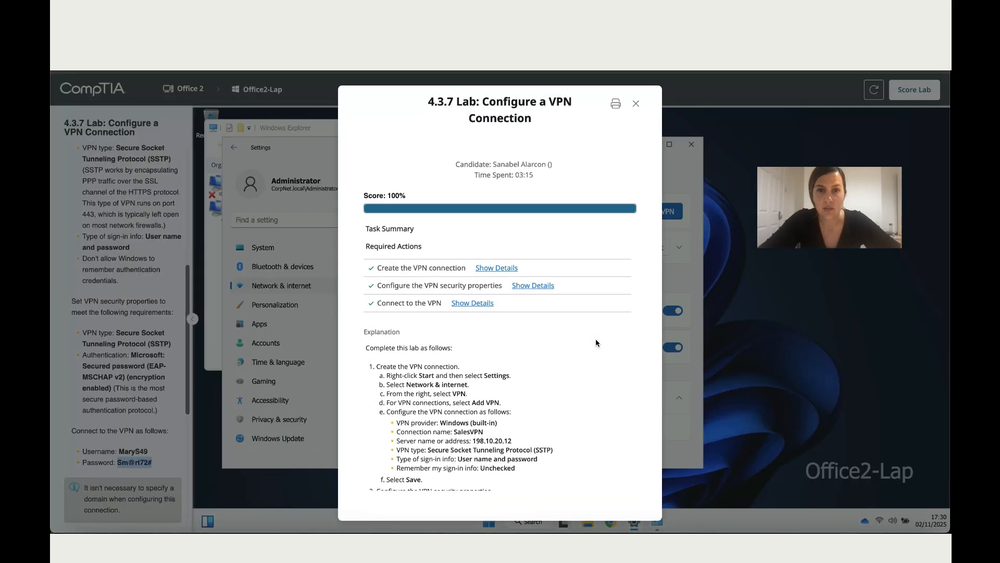